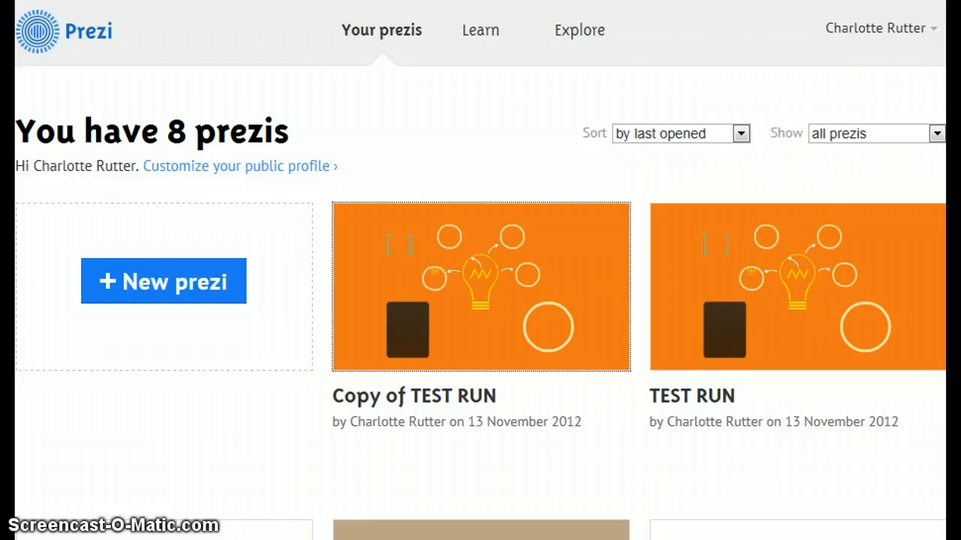
mouse_move(633, 318)
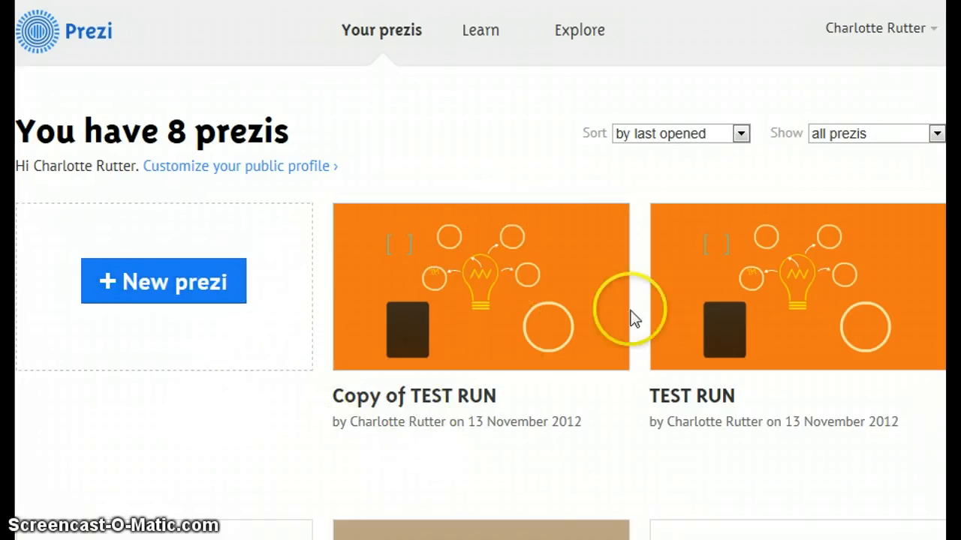
mouse_move(434, 315)
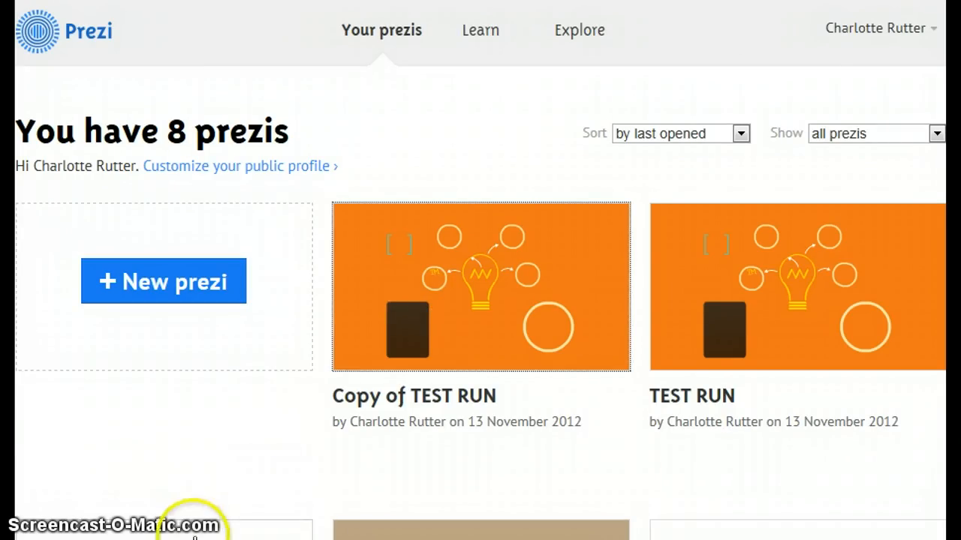
- Open the 'Copy of TEST RUN' prezi's details page from the dashboard thumbnail
click(480, 285)
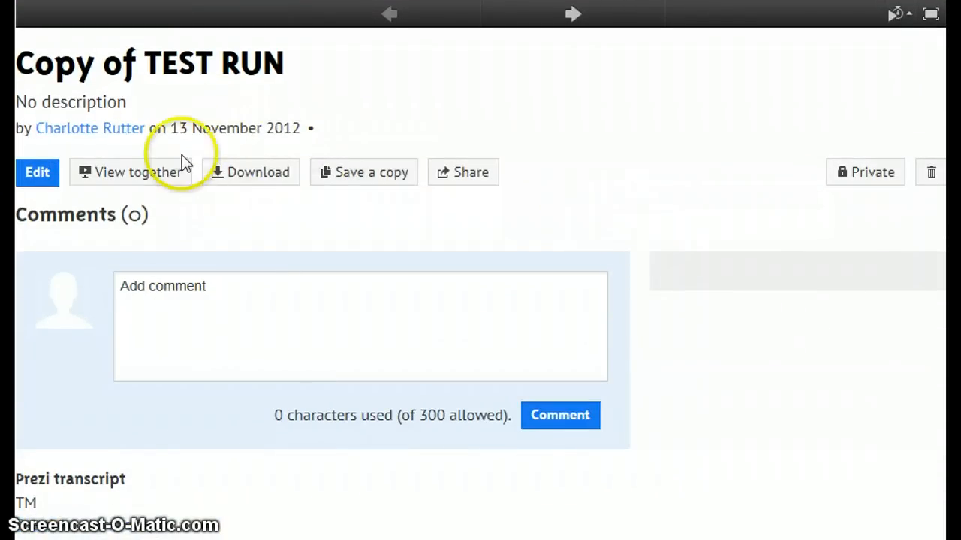
mouse_move(75, 165)
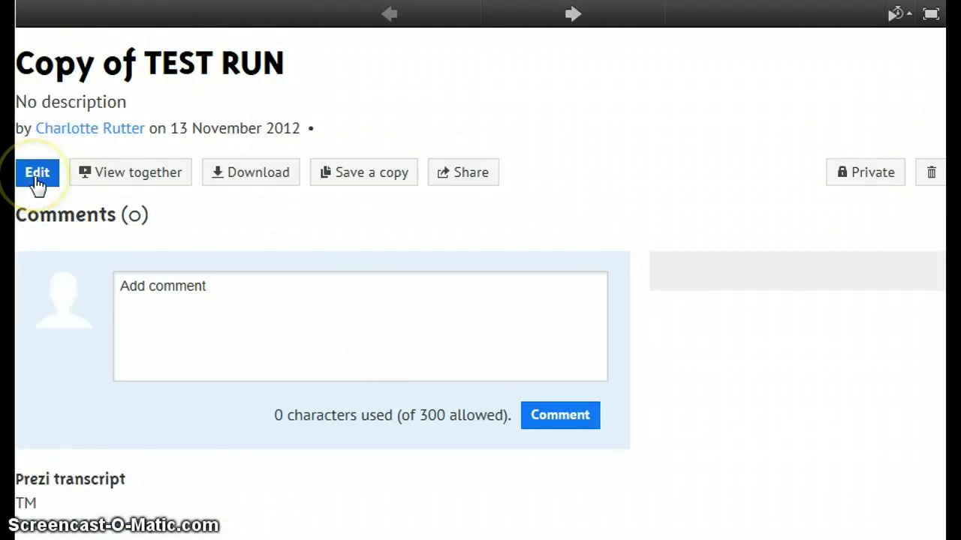
mouse_move(258, 173)
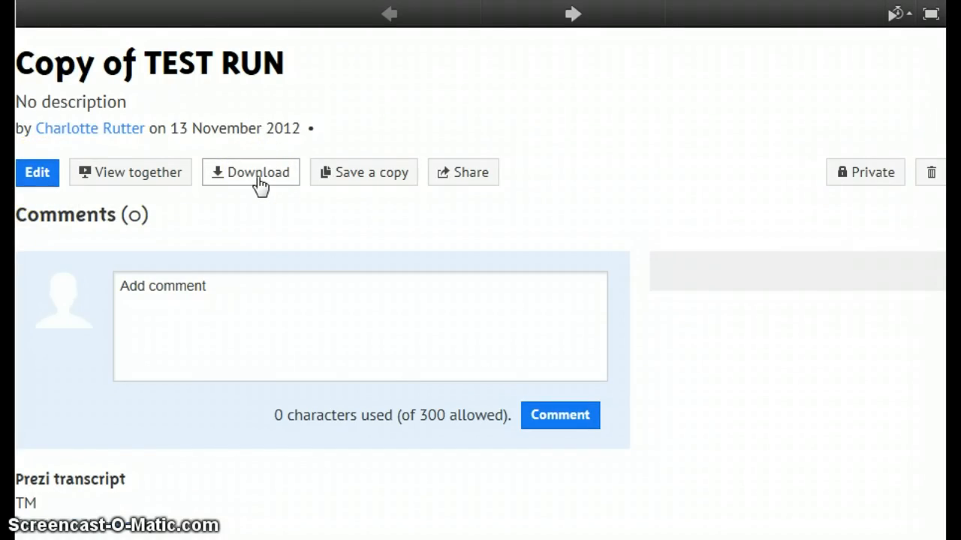
- Generate a portable offline export of 'Copy of TEST RUN' from the Download choices
click(251, 171)
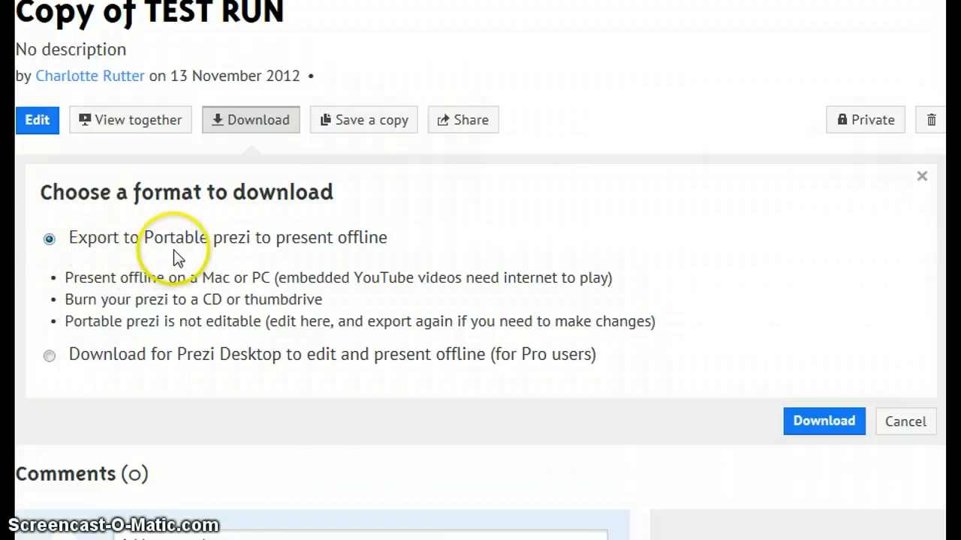
mouse_move(368, 247)
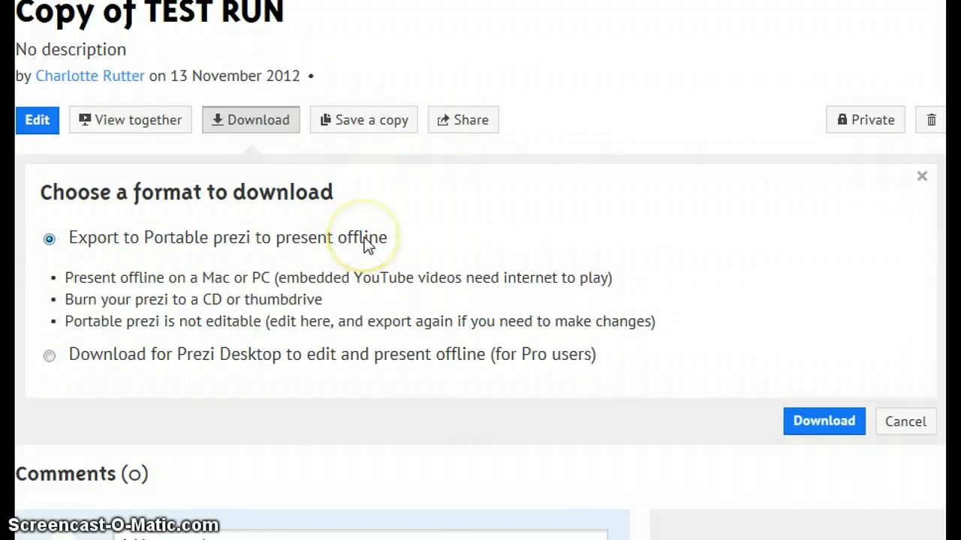
click(822, 420)
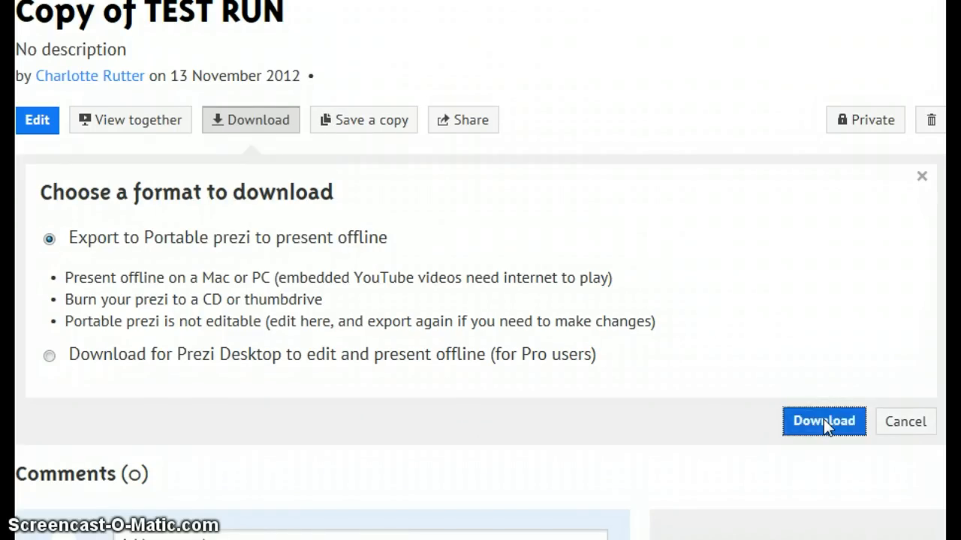
click(823, 420)
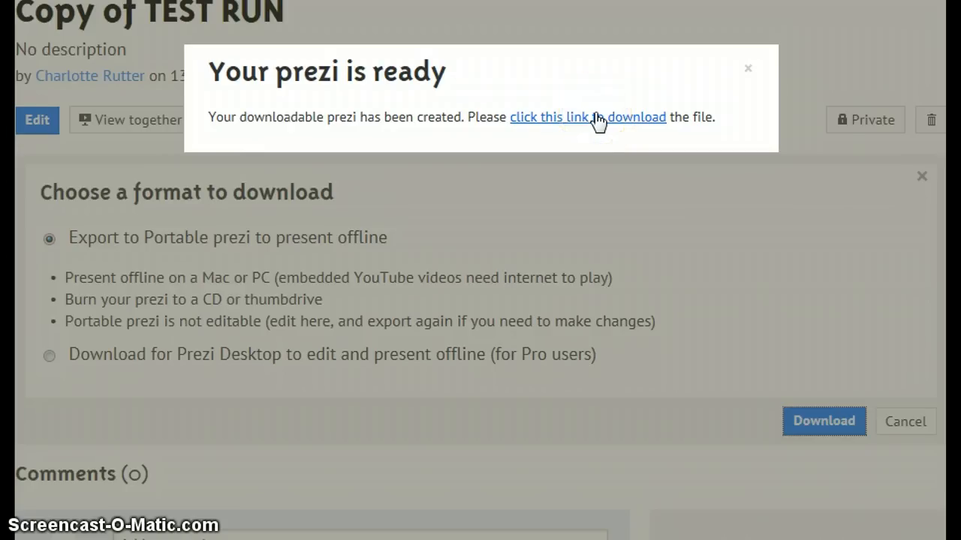
- Request the 44.4 MB portable zip, cancel the IE download prompt and close the ready notice
click(589, 117)
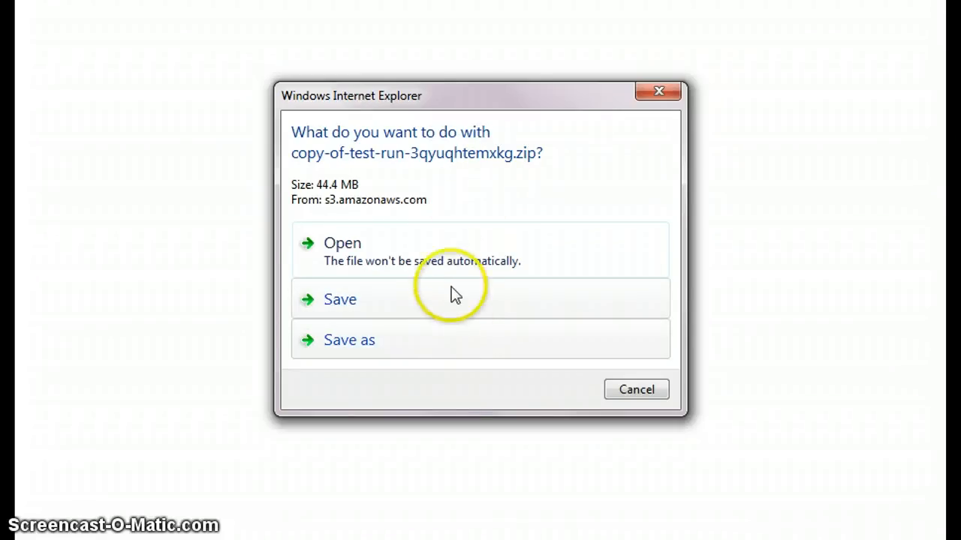
mouse_move(439, 338)
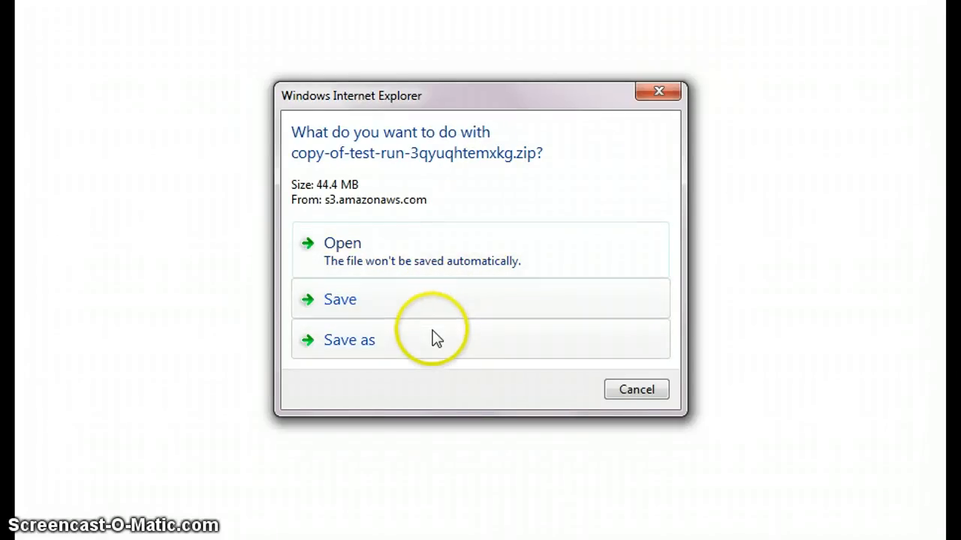
mouse_move(418, 349)
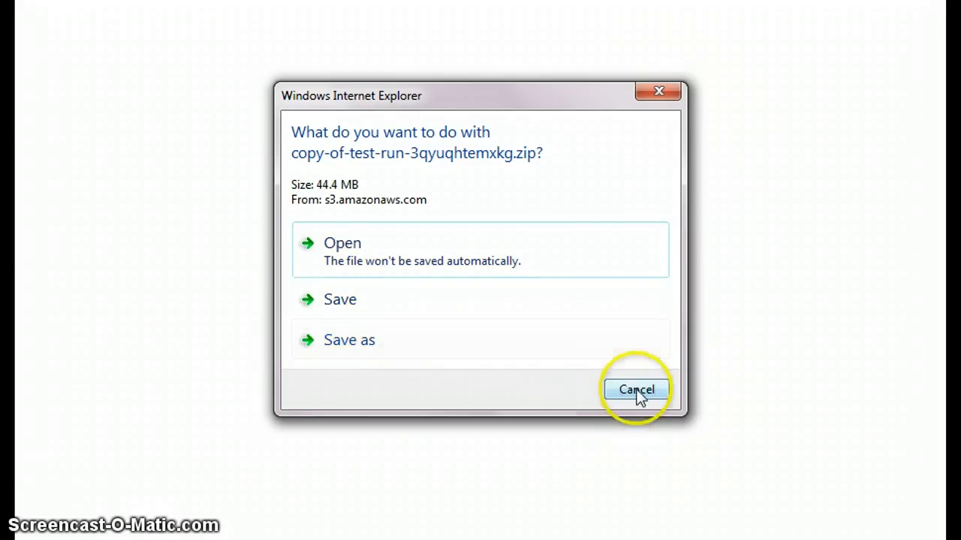
click(637, 389)
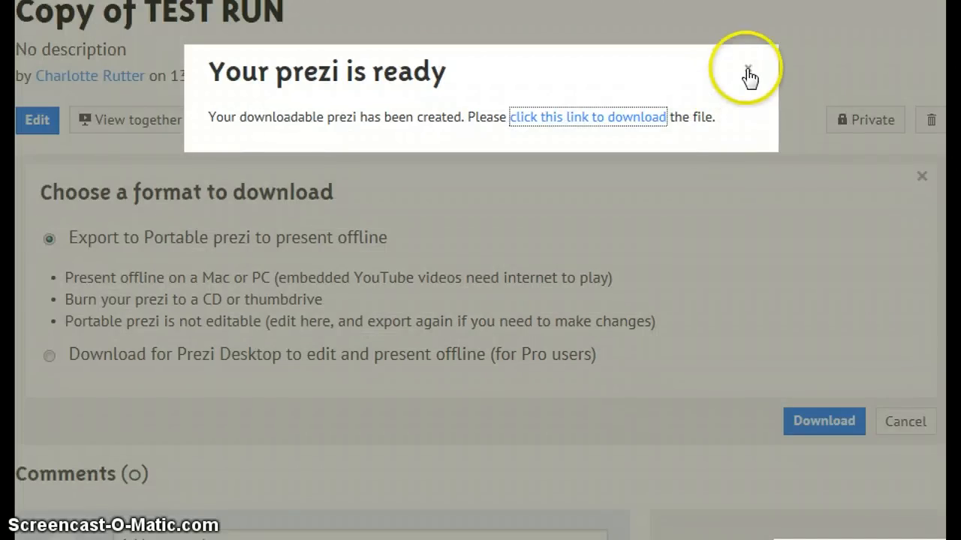
click(748, 67)
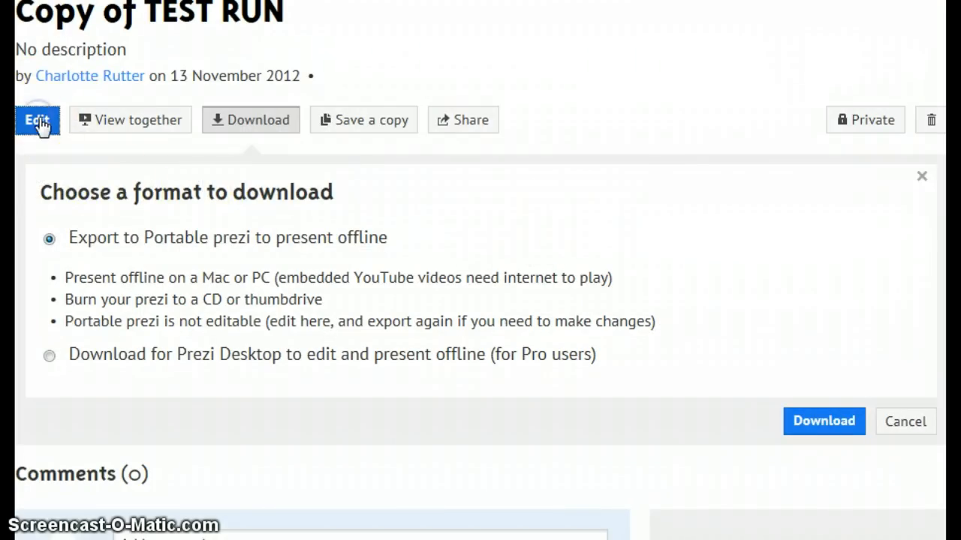
- Open 'Copy of TEST RUN' in the Prezi editor via Edit
click(823, 420)
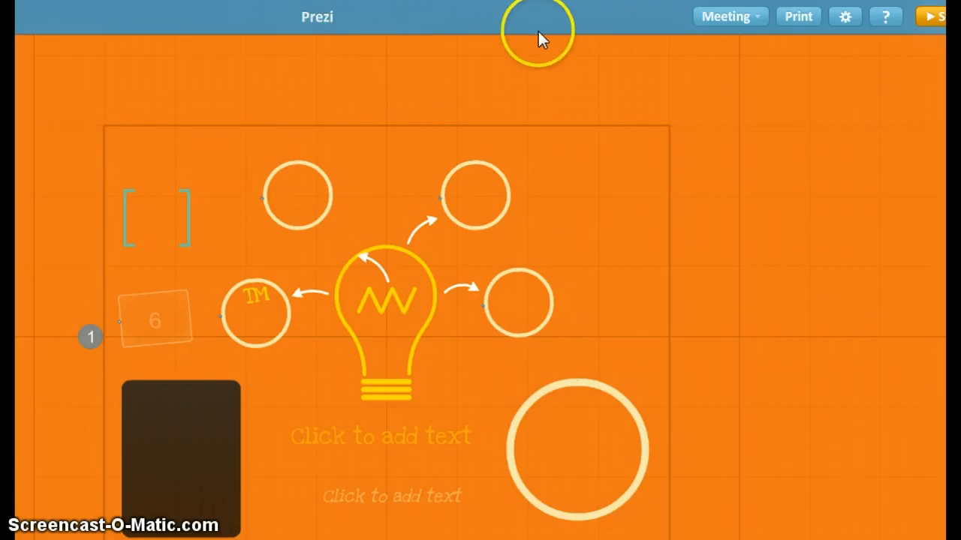
mouse_move(488, 27)
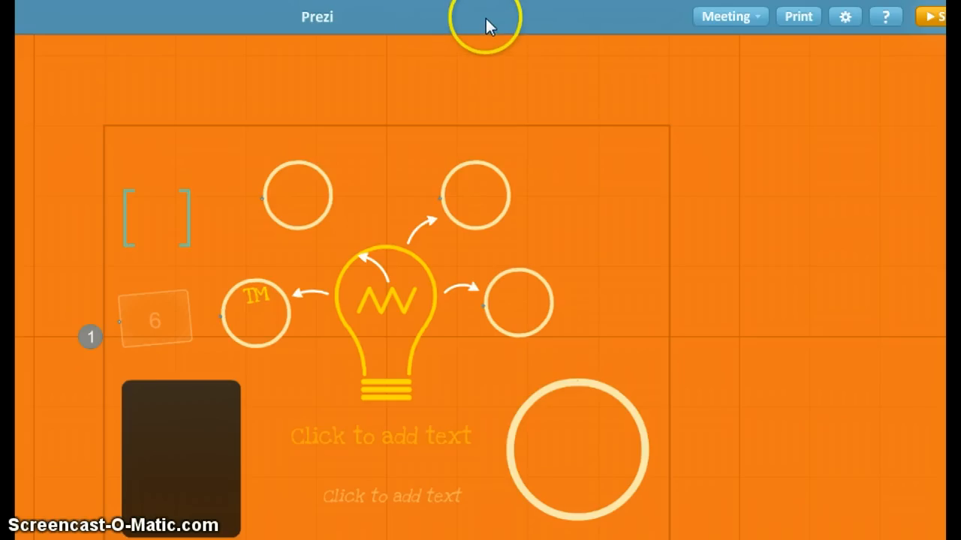
mouse_move(428, 33)
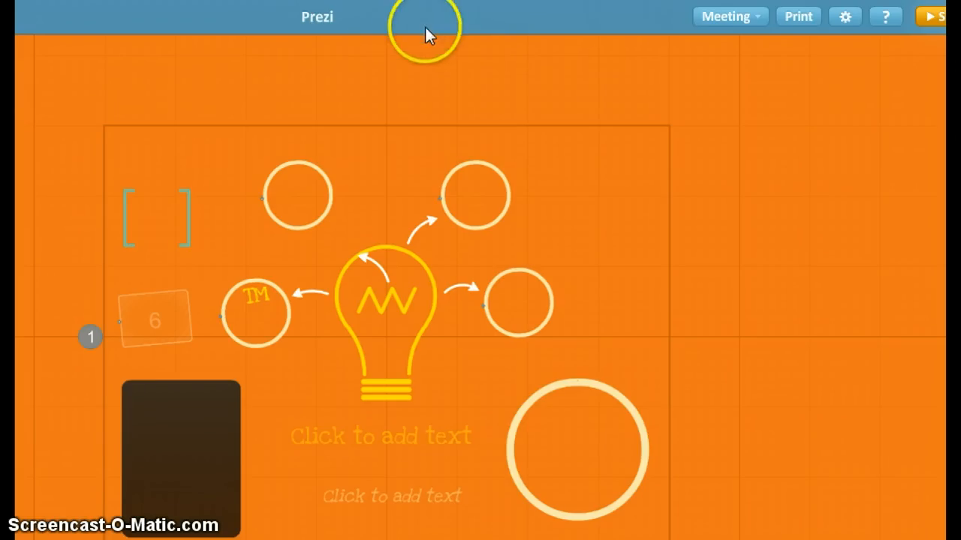
mouse_move(678, 135)
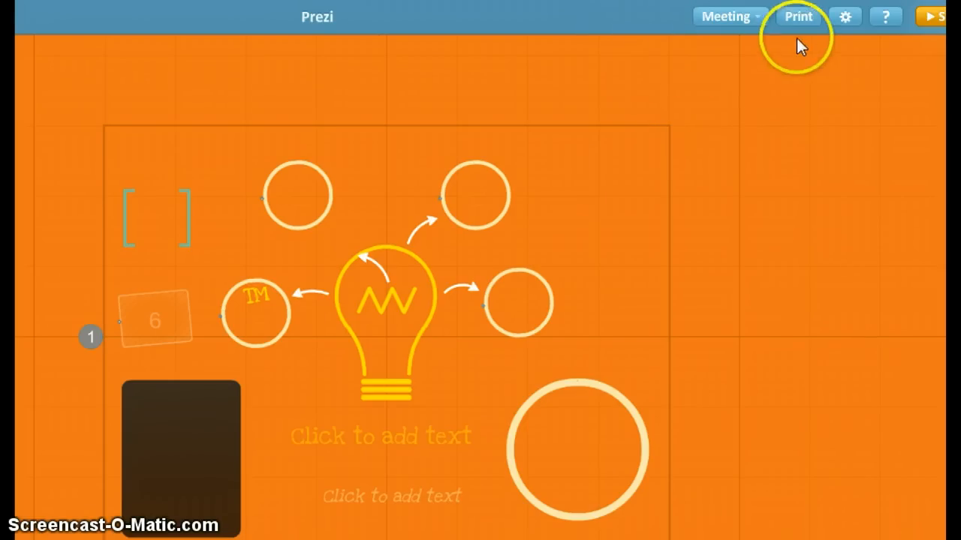
- Prepare the prezi as a printable PDF through Print and start saving the PDF
click(797, 15)
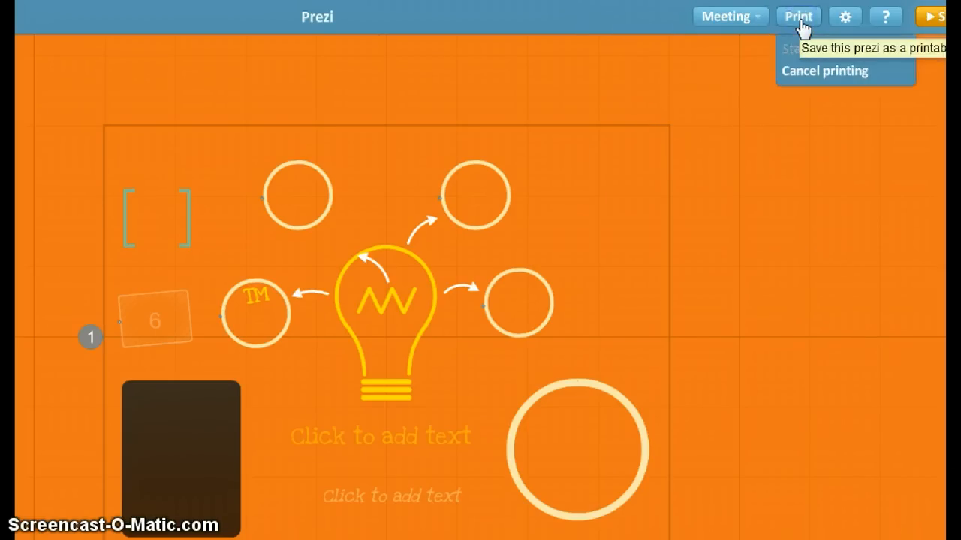
click(798, 15)
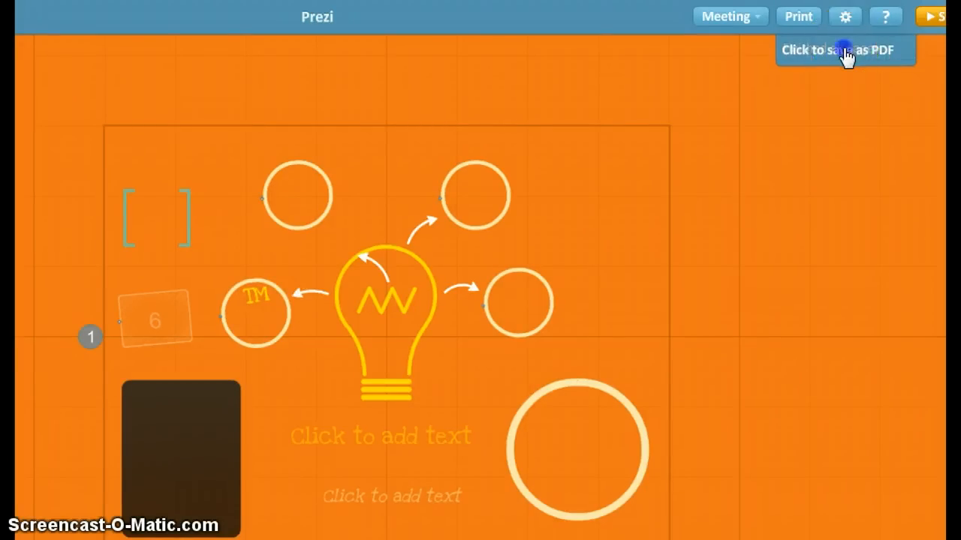
click(833, 50)
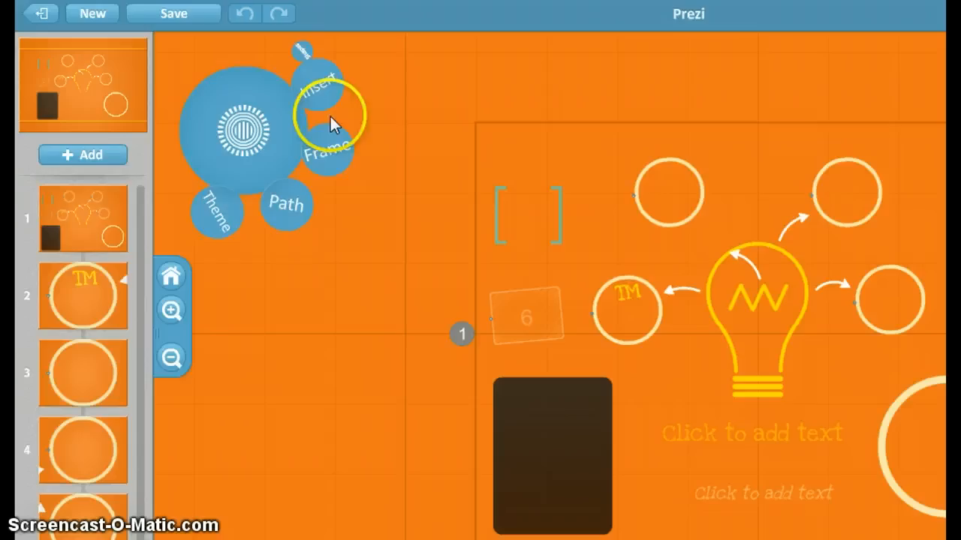
mouse_move(88, 406)
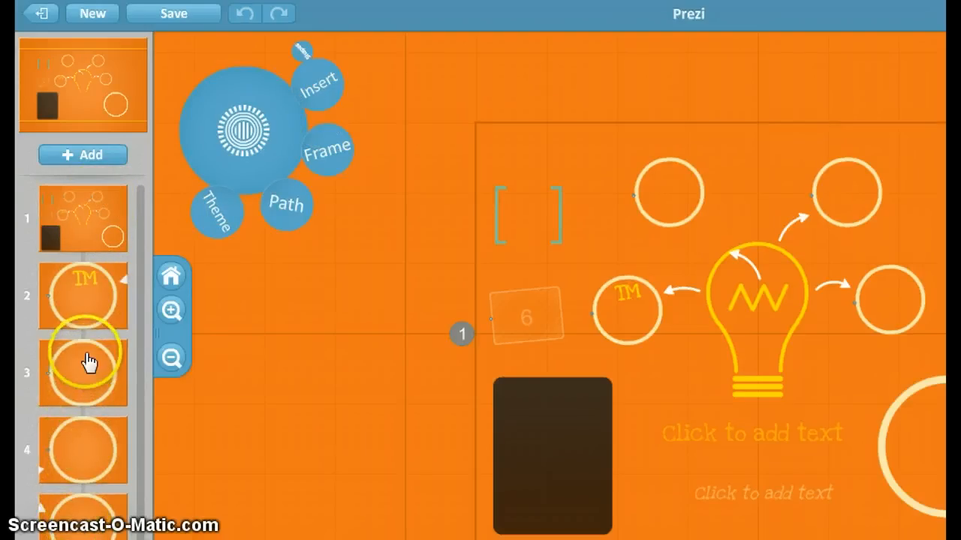
click(84, 219)
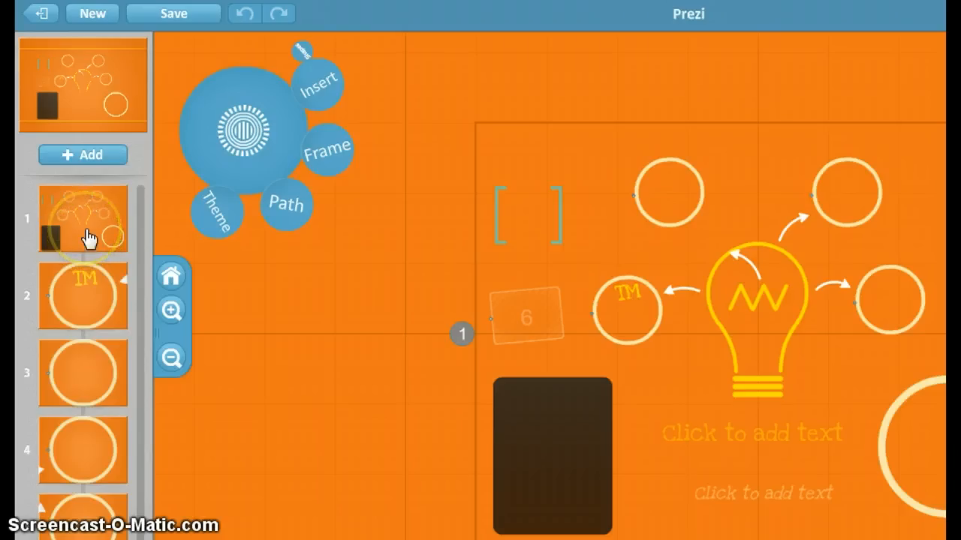
mouse_move(120, 222)
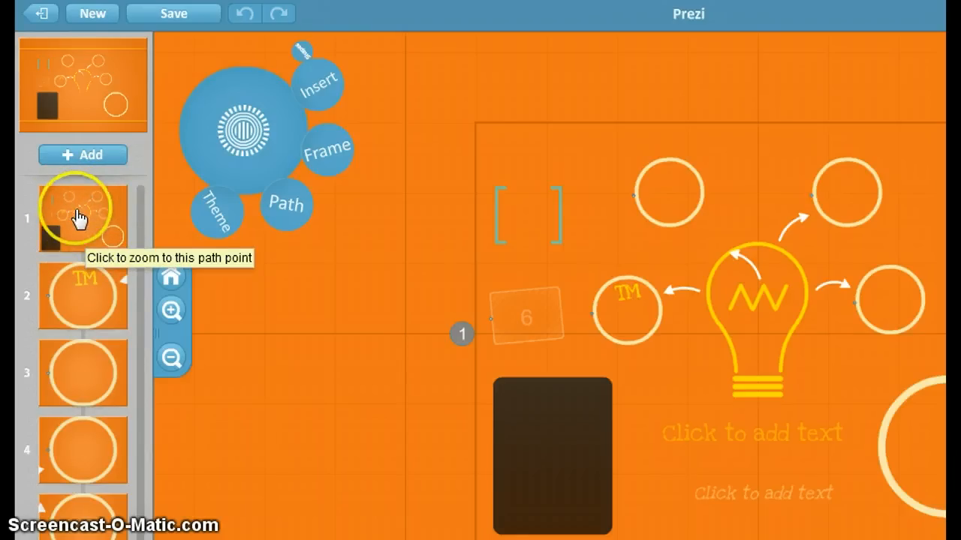
mouse_move(90, 202)
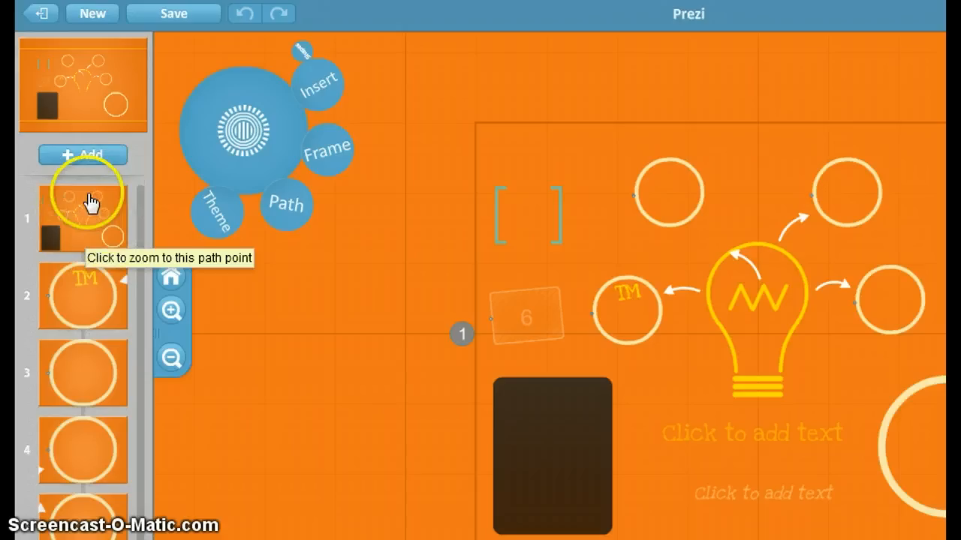